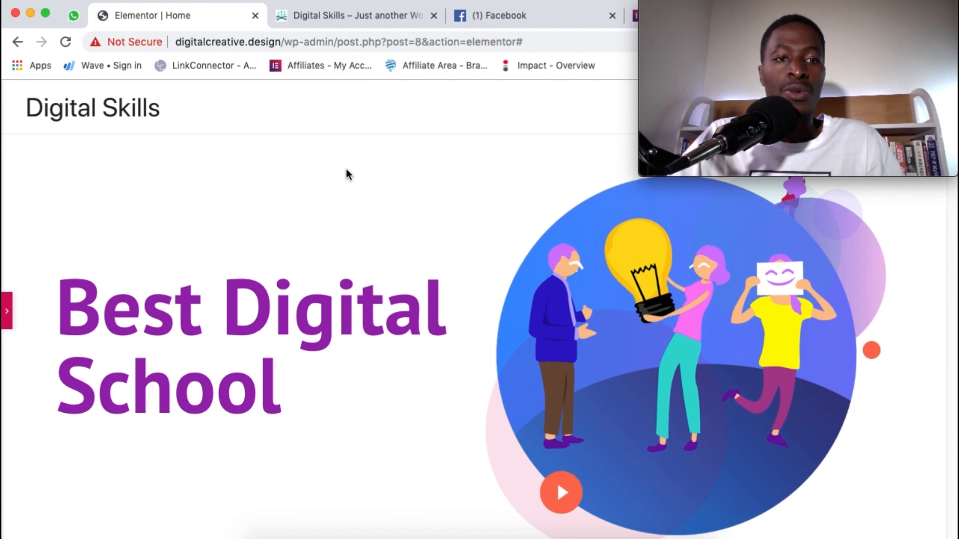
mouse_move(7, 328)
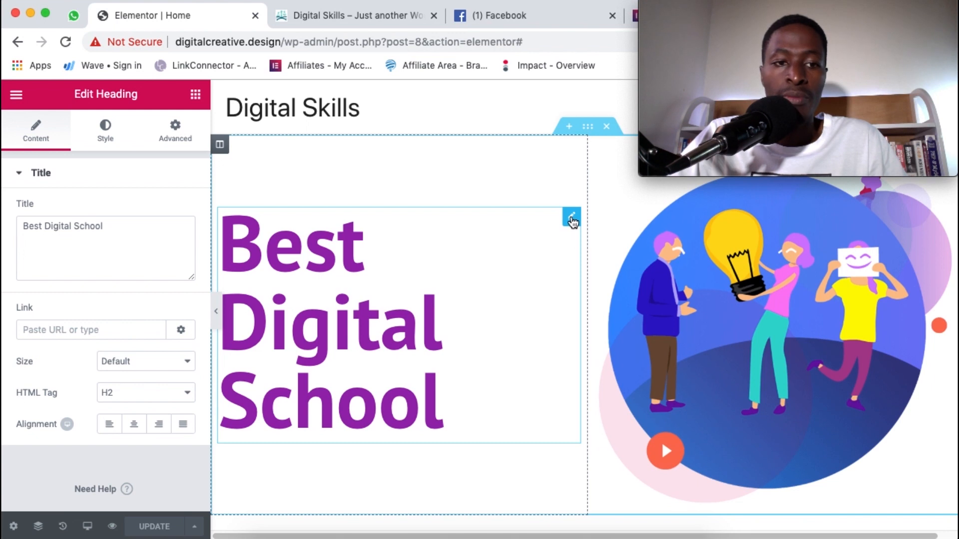
Show the Best Digital School heading's Style tab typography options.
click(105, 130)
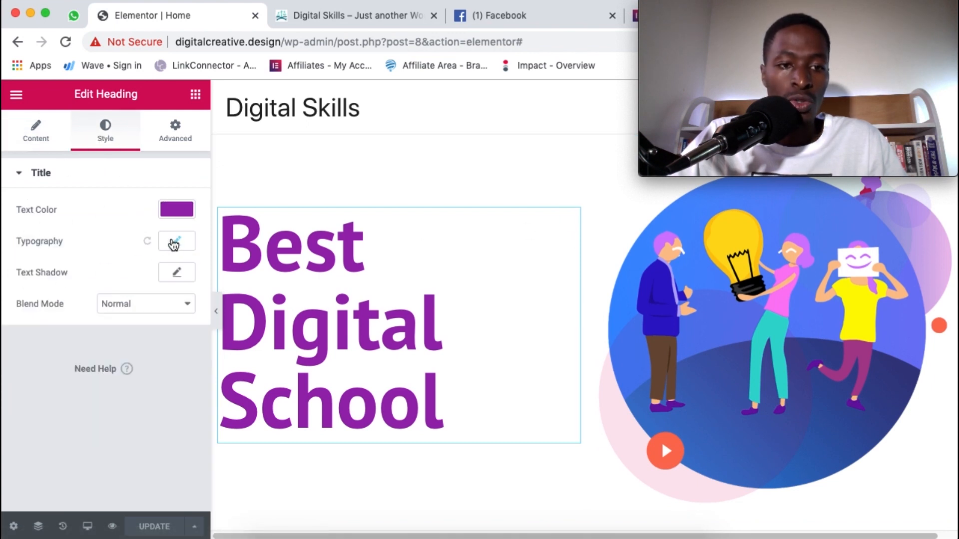
click(177, 240)
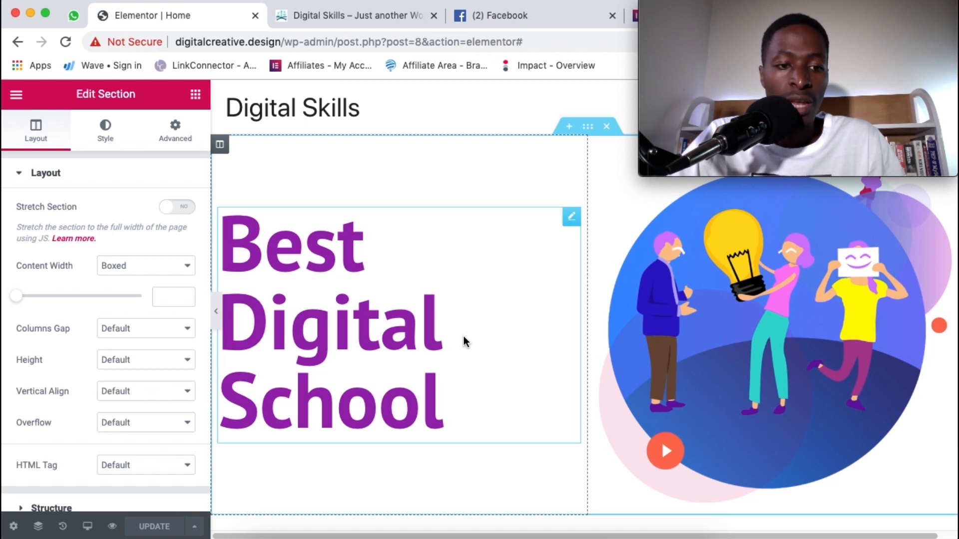
Scroll down to the four icon boxes and show the Join Today button's 80 px top padding.
scroll(down, 3)
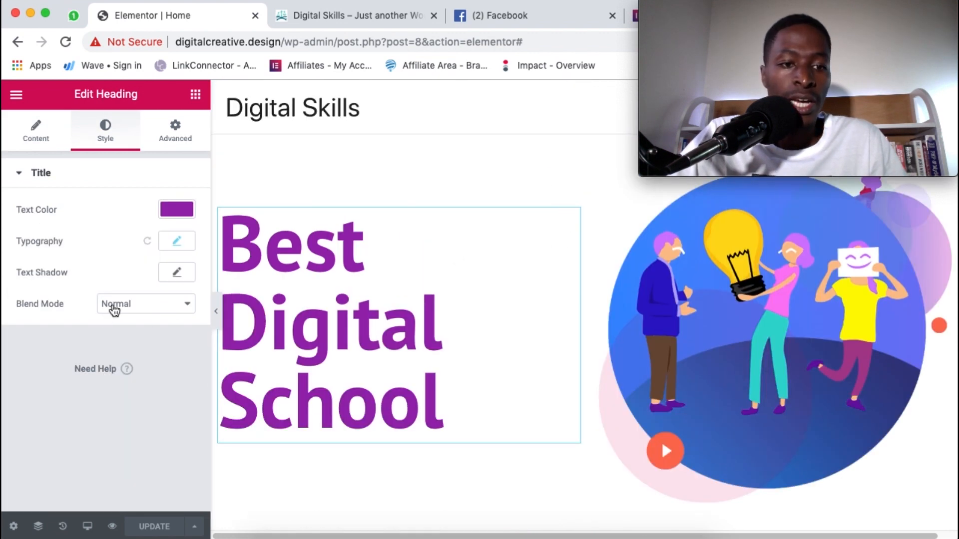
click(177, 240)
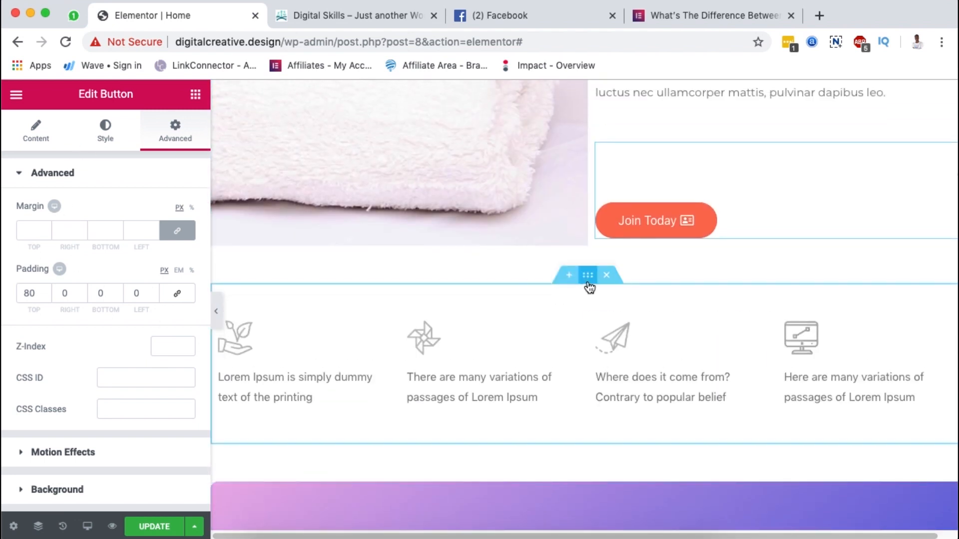
Check the icon section's 40 top/bottom padding and the pinwheel image style, then open the units article.
click(587, 275)
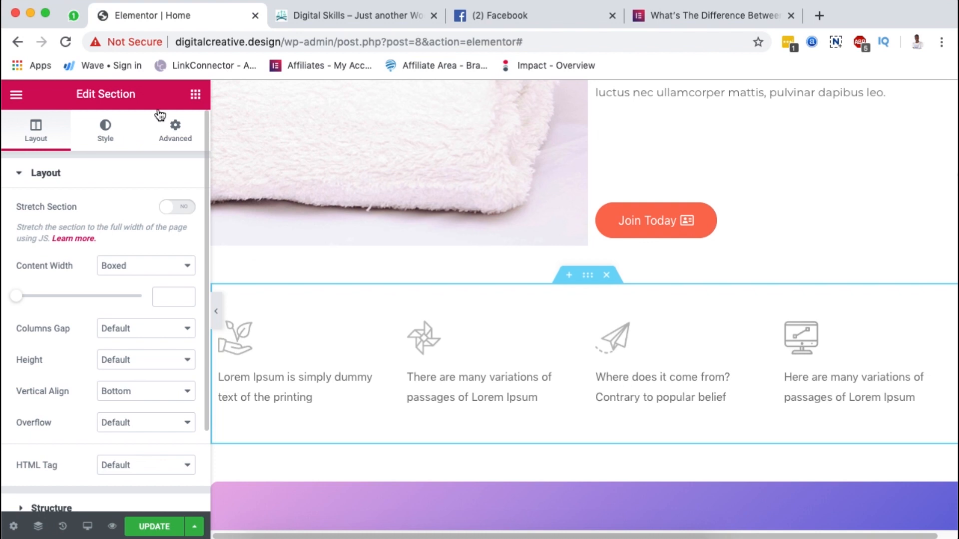
click(174, 129)
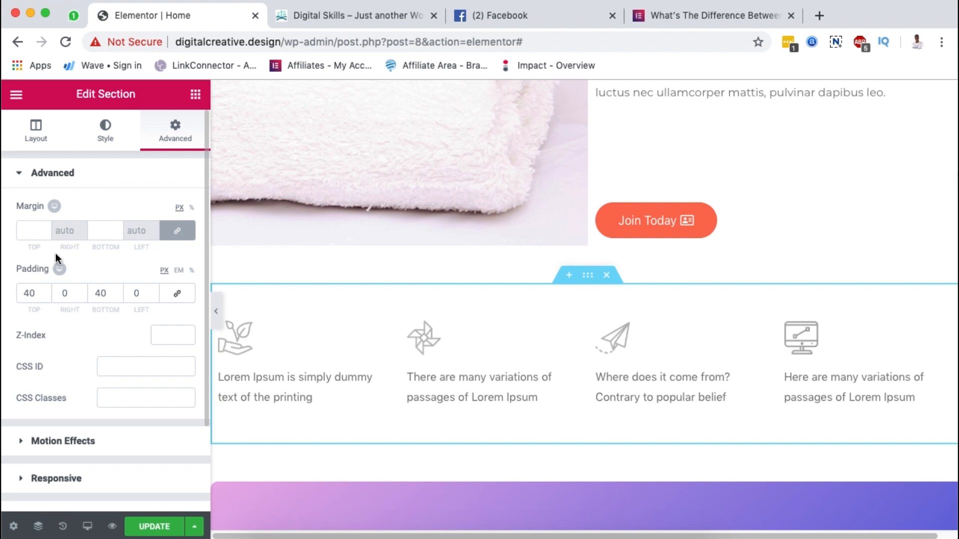
mouse_move(163, 280)
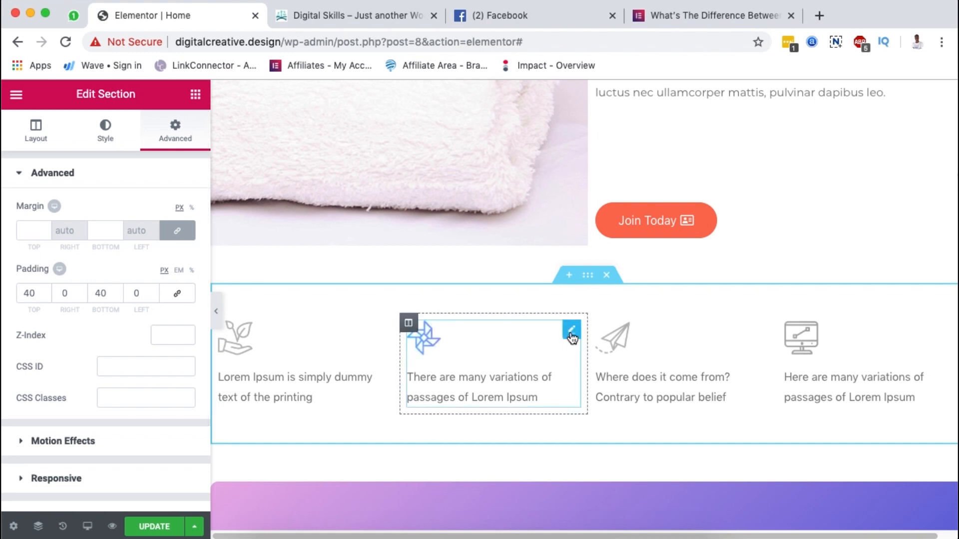
click(572, 331)
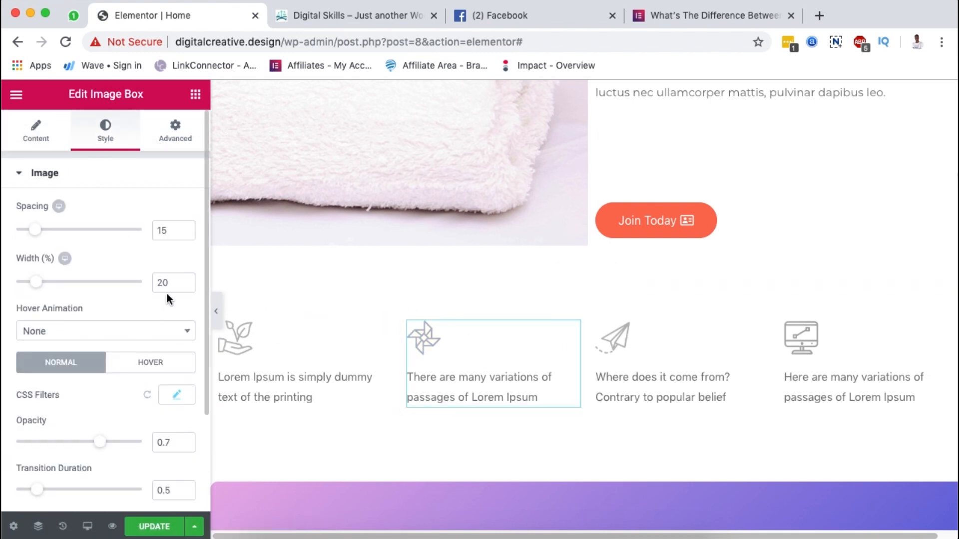
click(709, 16)
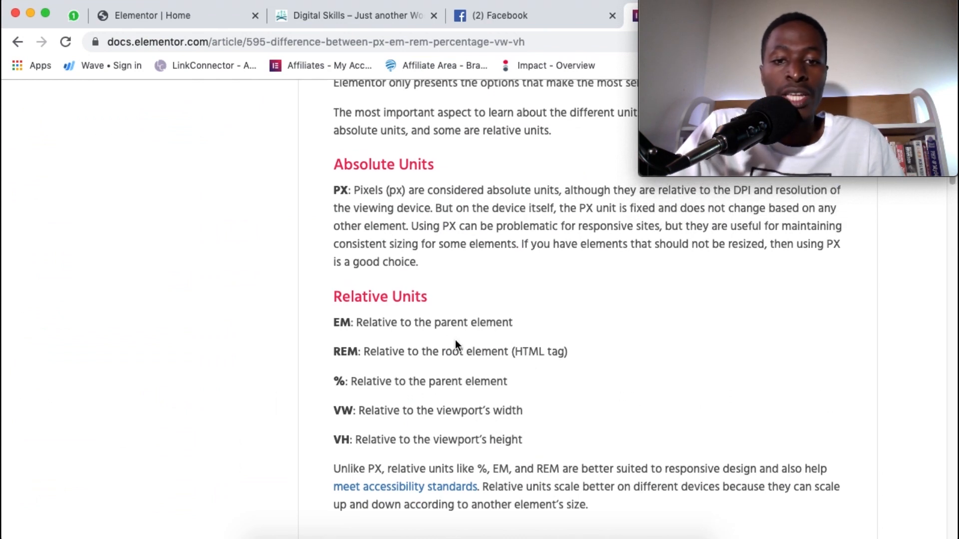
Read past the relative units list to the 16px default font size example.
scroll(down, 3)
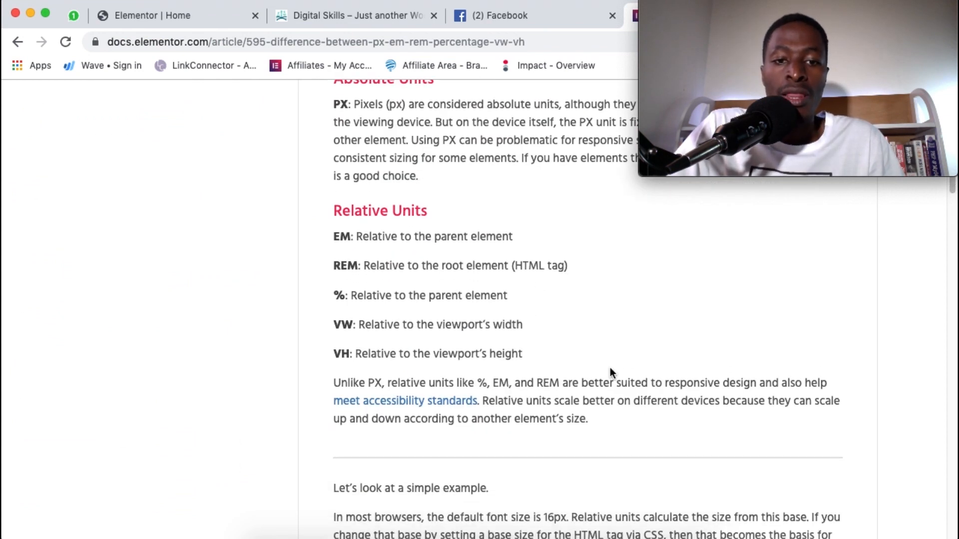
mouse_move(471, 295)
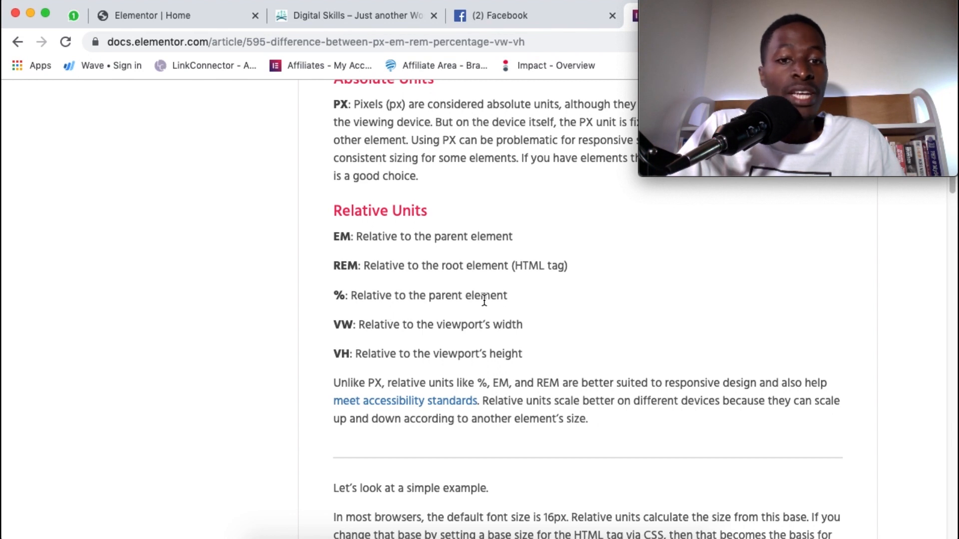
scroll(down, 3)
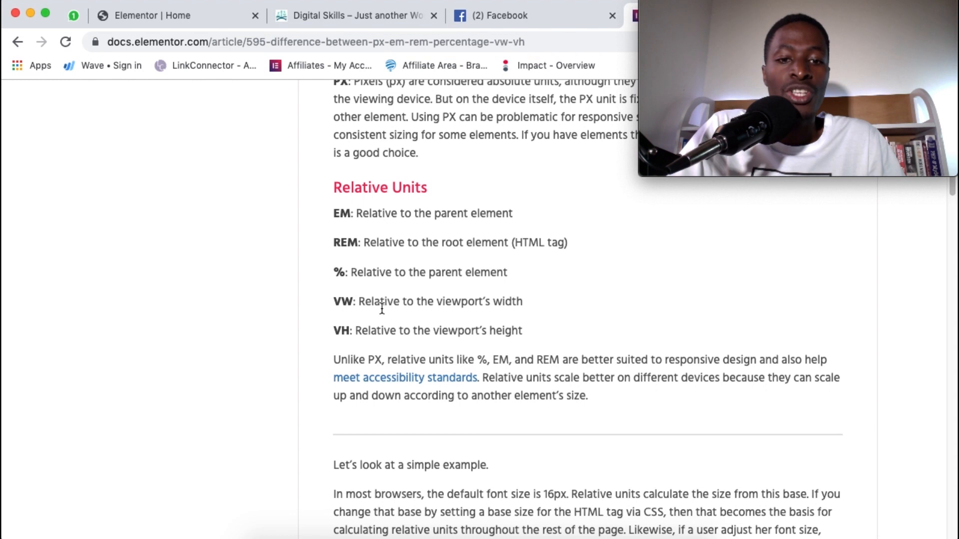
mouse_move(472, 306)
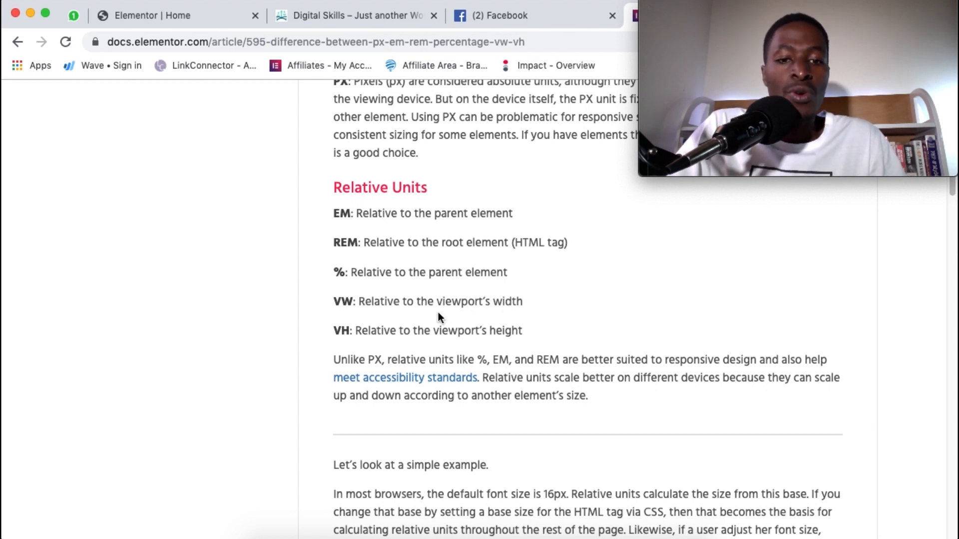
mouse_move(470, 346)
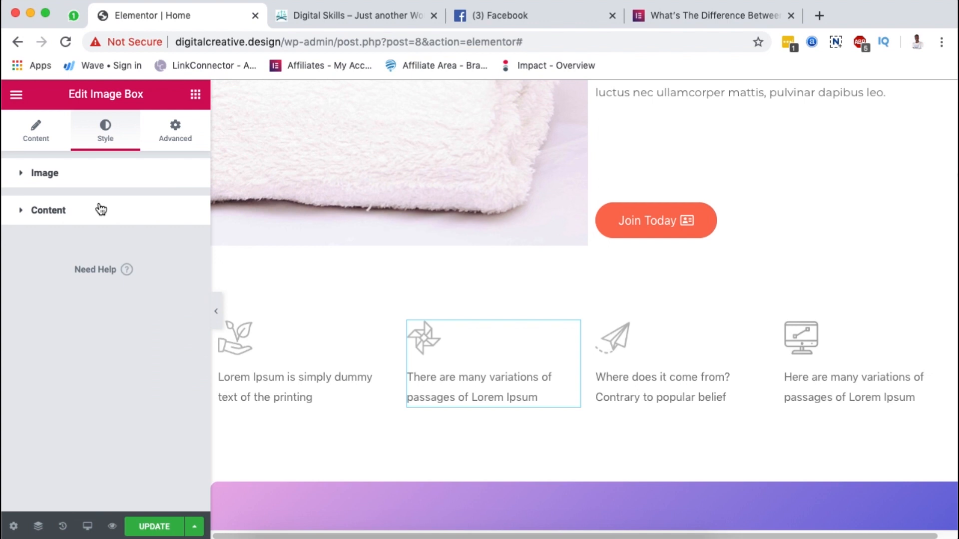
View the image box title's PX/EM/REM/VW units, then select the Digital Solutions heading.
click(48, 209)
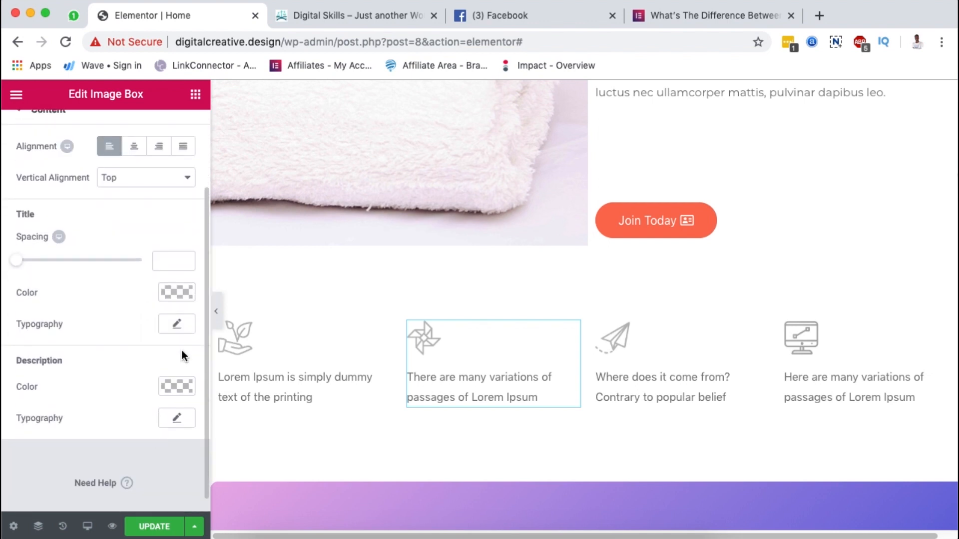
click(177, 324)
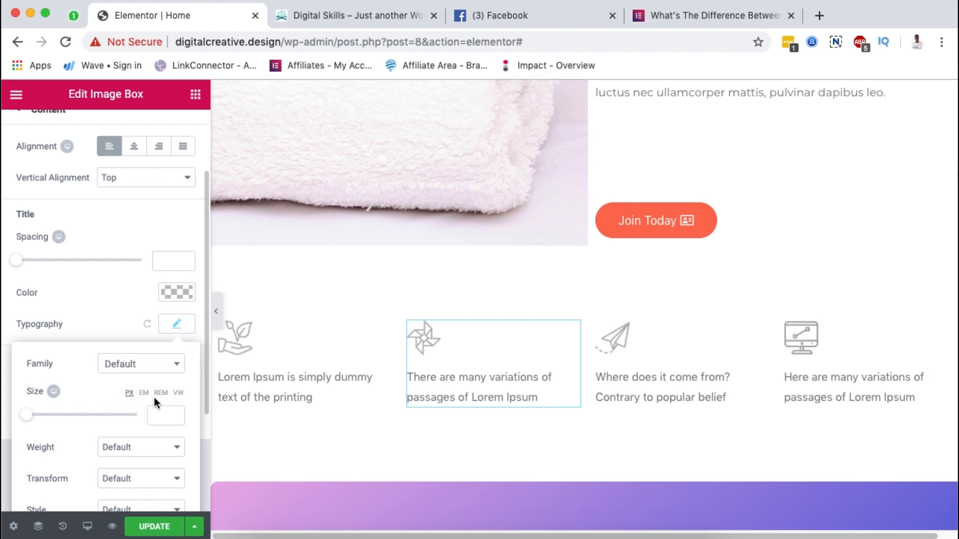
mouse_move(144, 400)
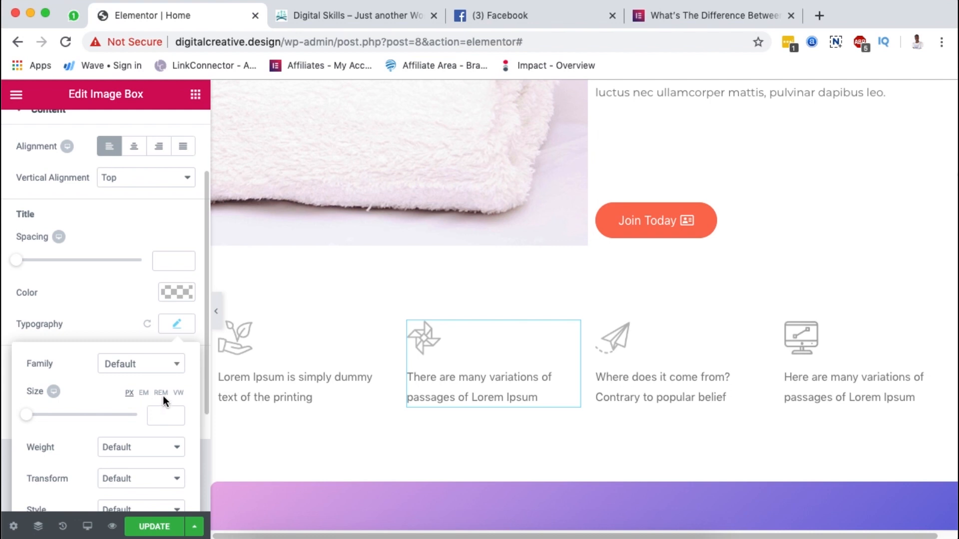
click(493, 348)
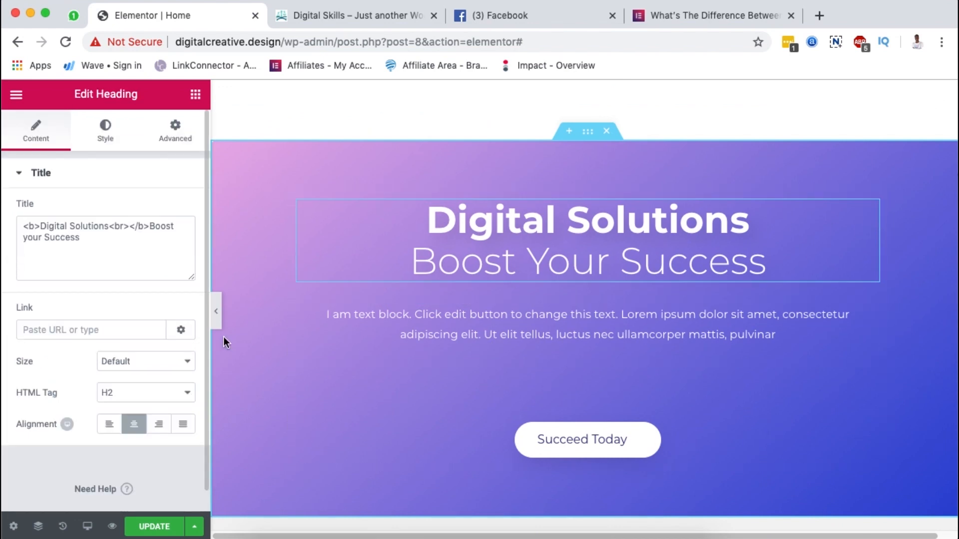
Review the Digital Solutions heading's 50 px size and 1.1 em line height, then return to the docs.
click(104, 130)
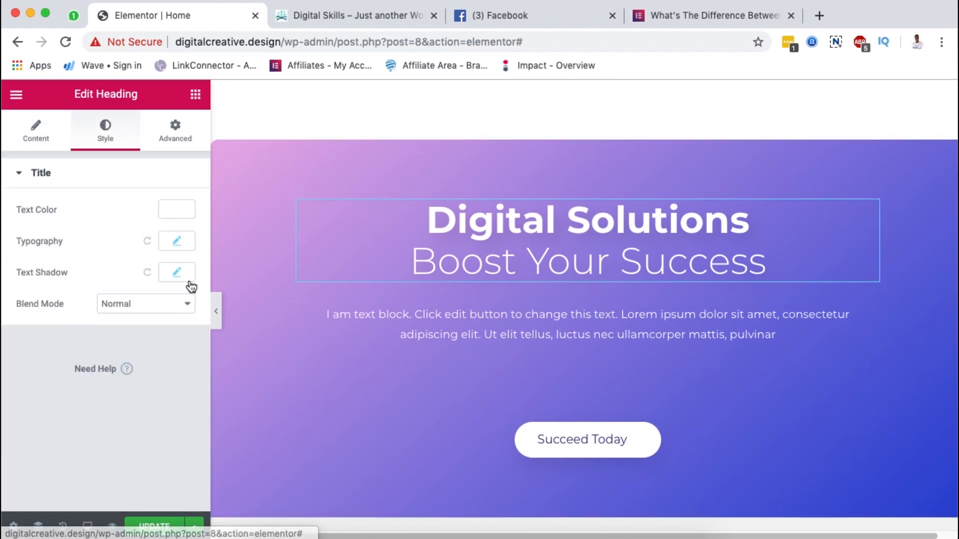
click(177, 241)
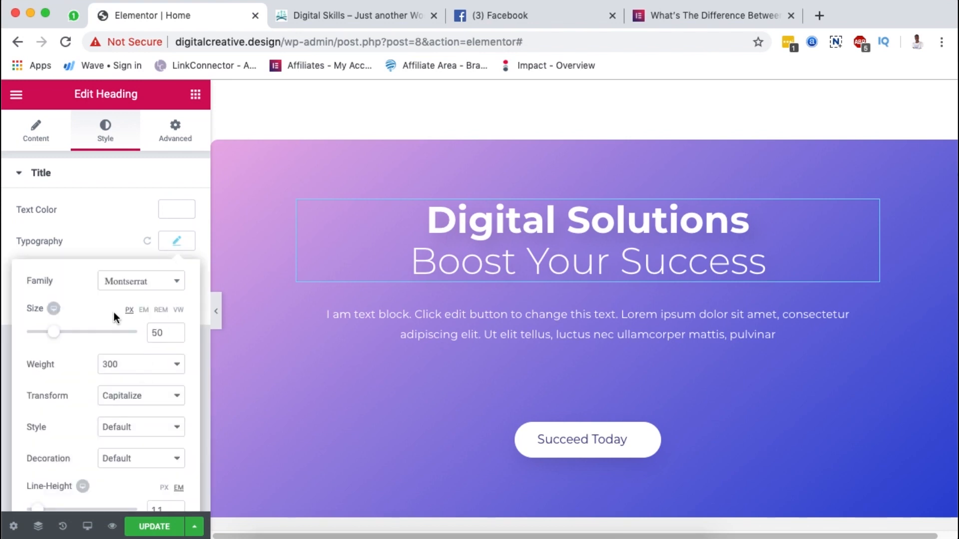
scroll(down, 3)
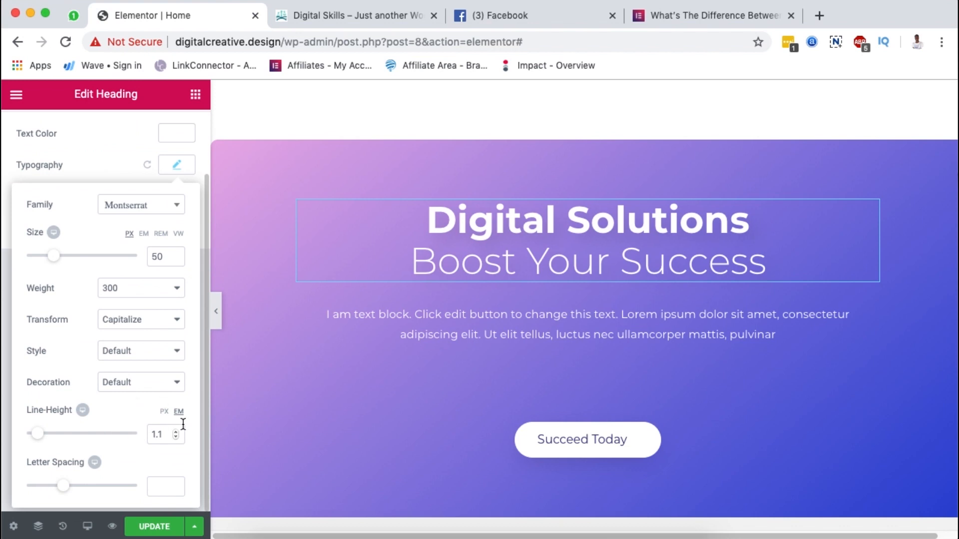
mouse_move(155, 456)
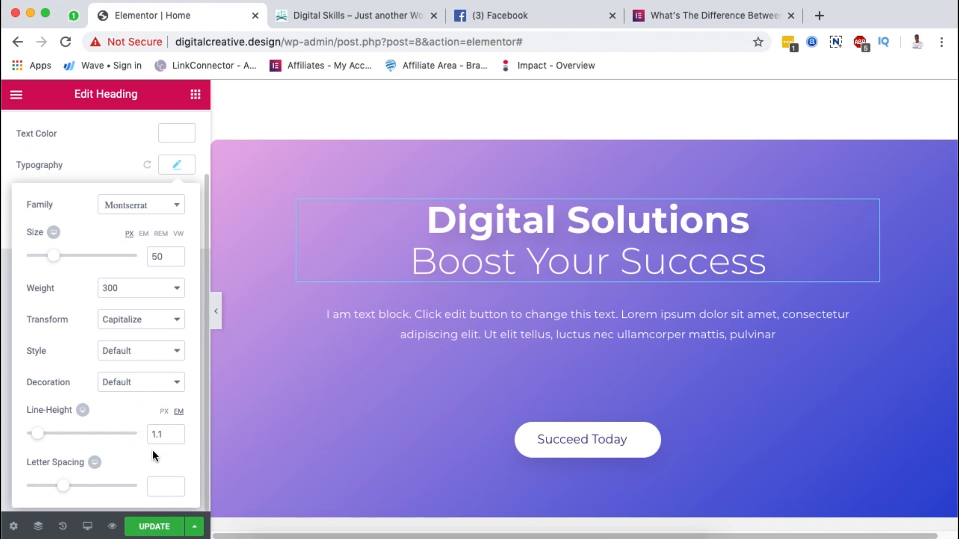
mouse_move(189, 450)
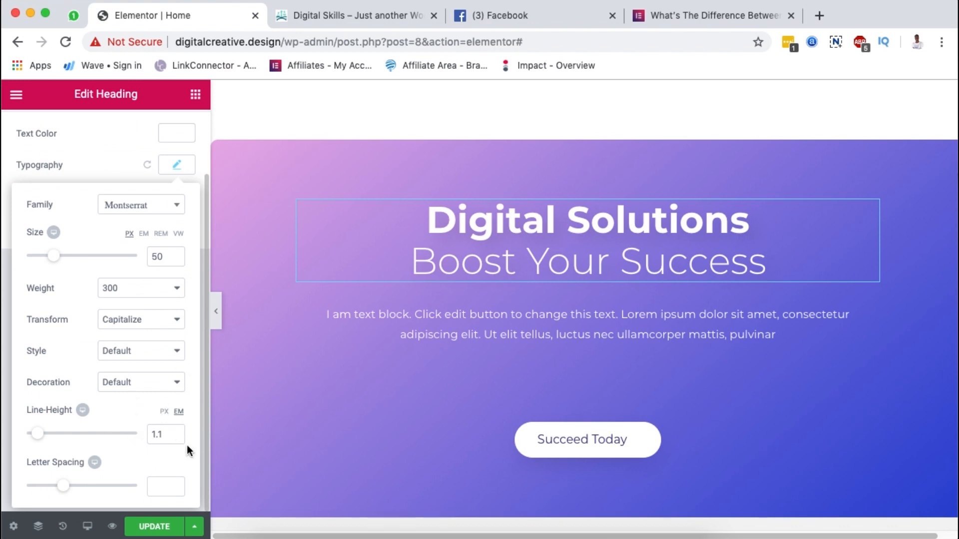
click(709, 16)
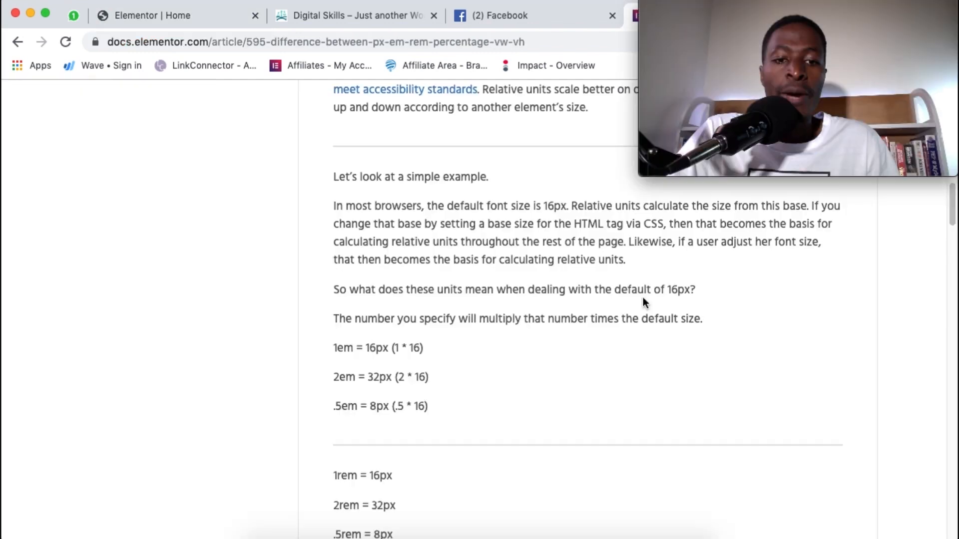
scroll(up, 3)
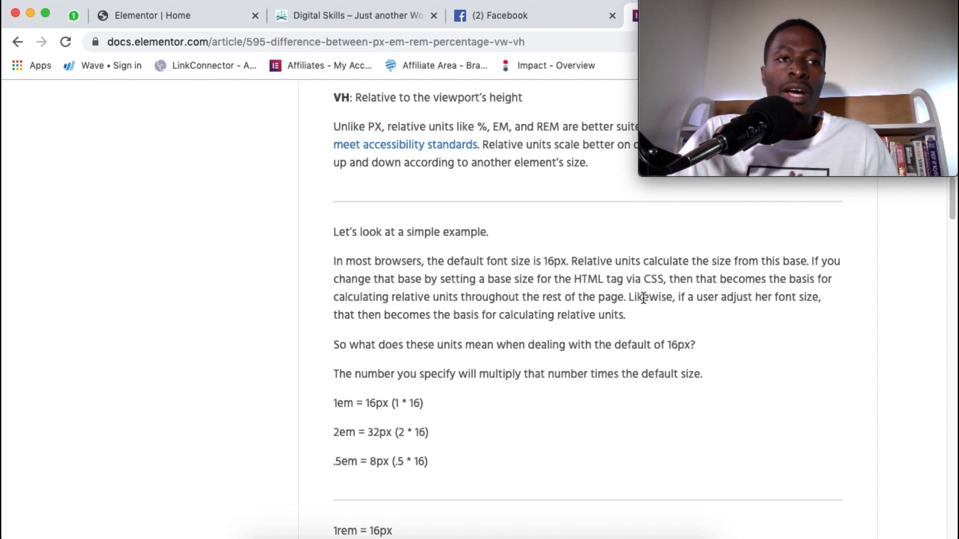
scroll(down, 3)
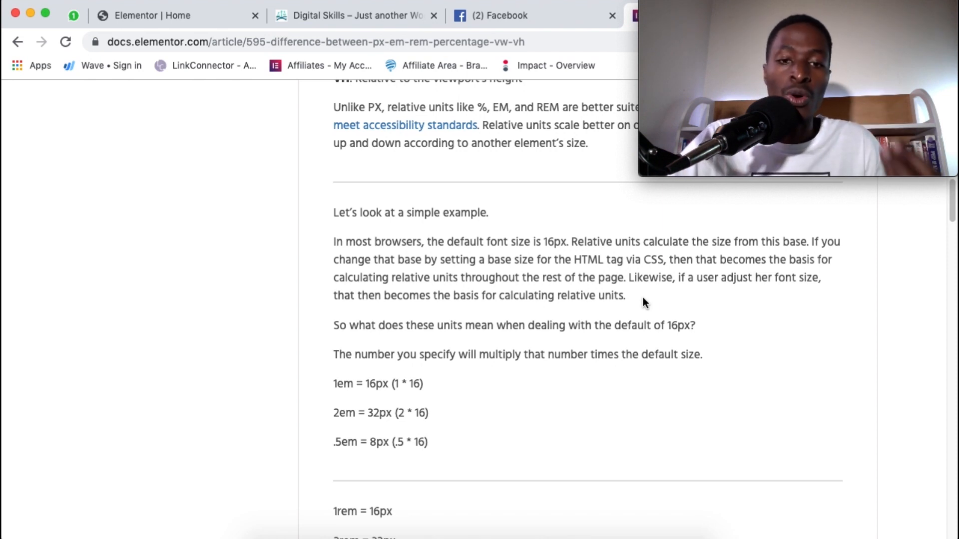
mouse_move(719, 336)
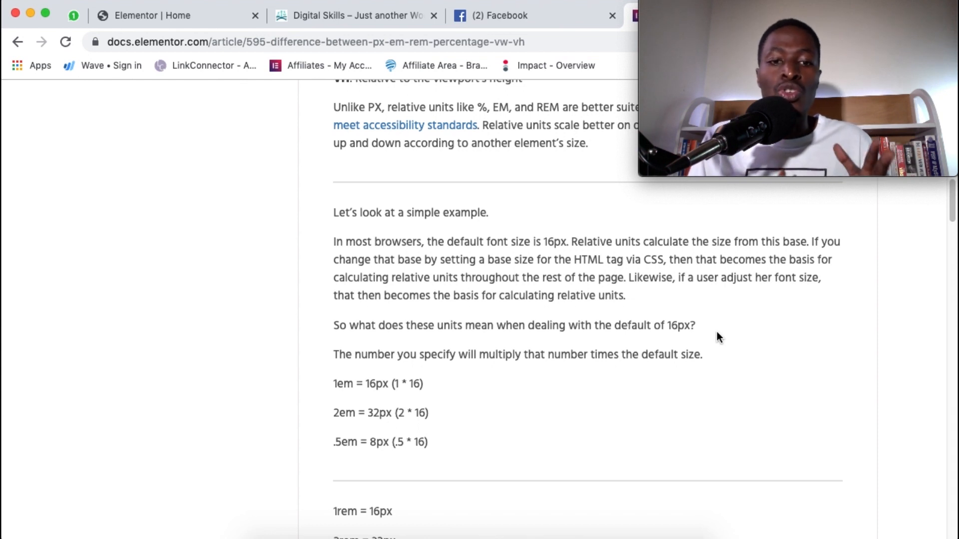
Back in the editor, view the icon-box section's 40px top/bottom padding, then return to the docs.
click(177, 16)
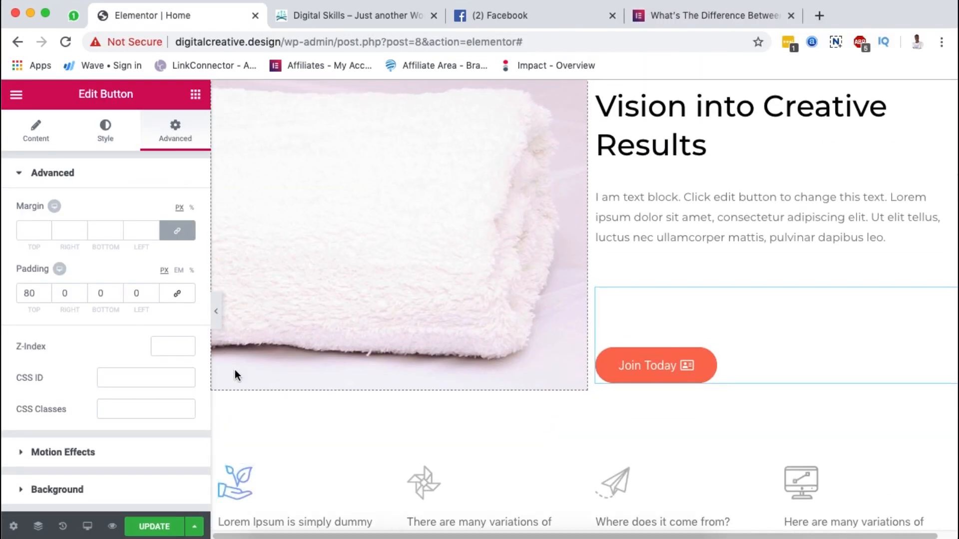
scroll(down, 3)
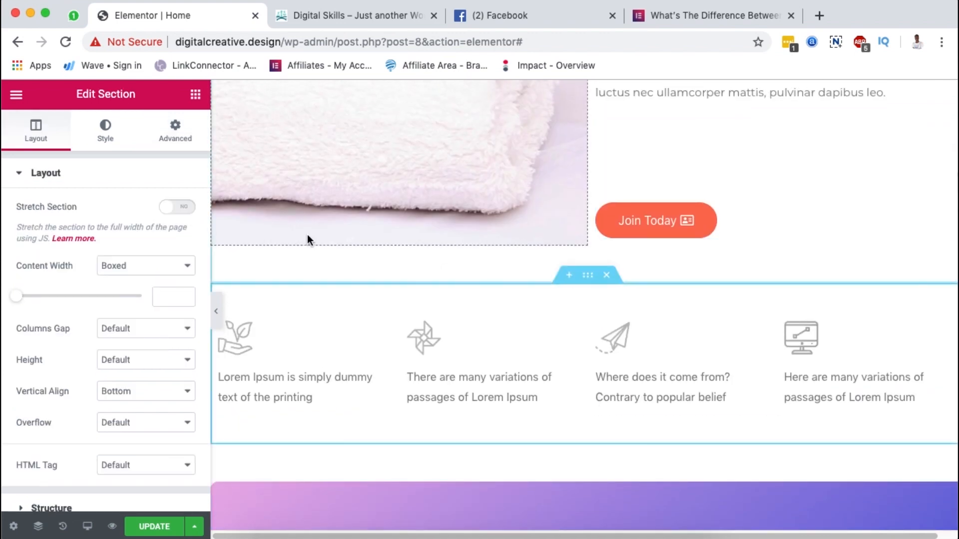
click(175, 129)
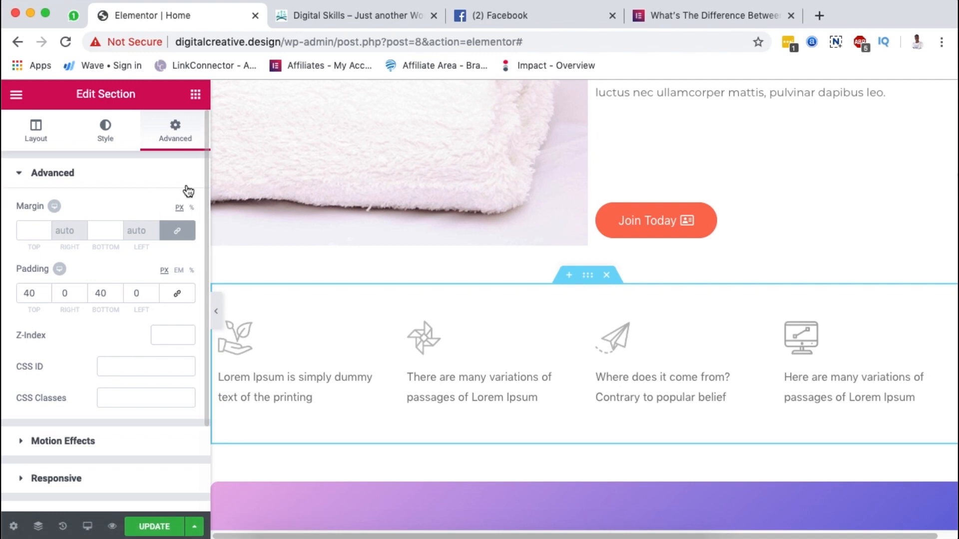
mouse_move(152, 223)
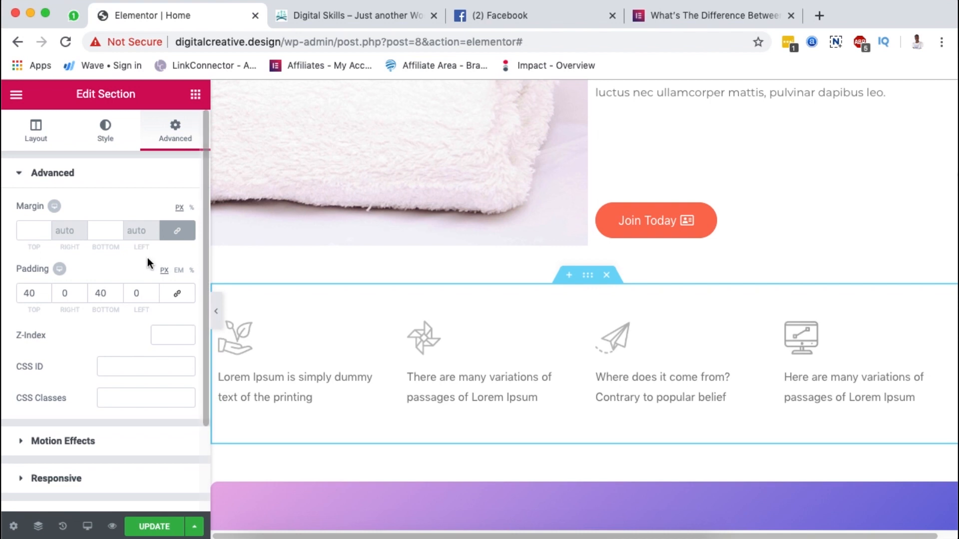
mouse_move(180, 279)
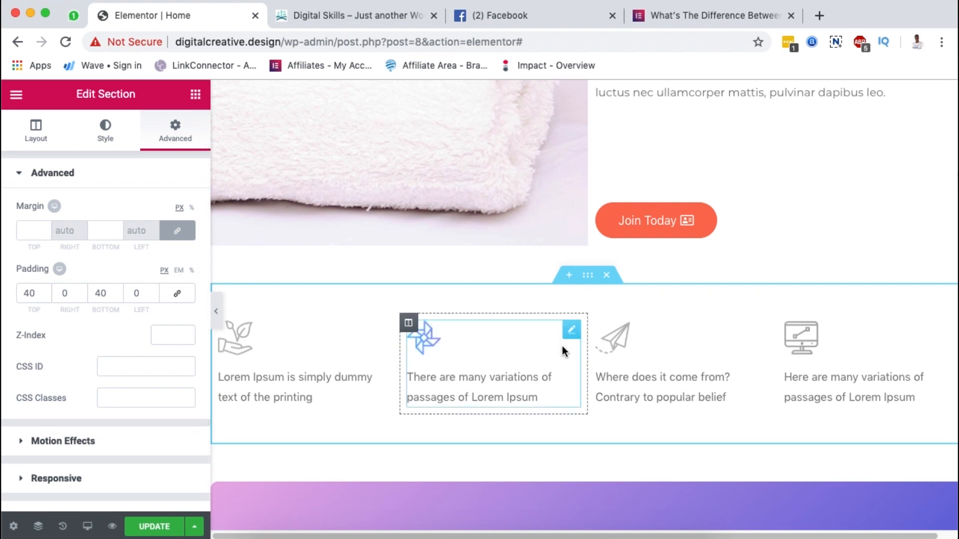
click(709, 16)
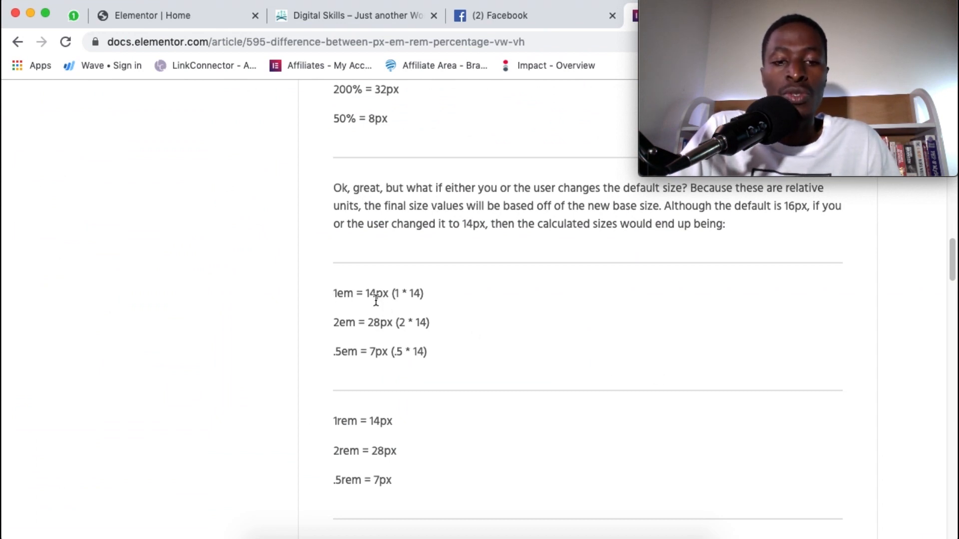
mouse_move(463, 326)
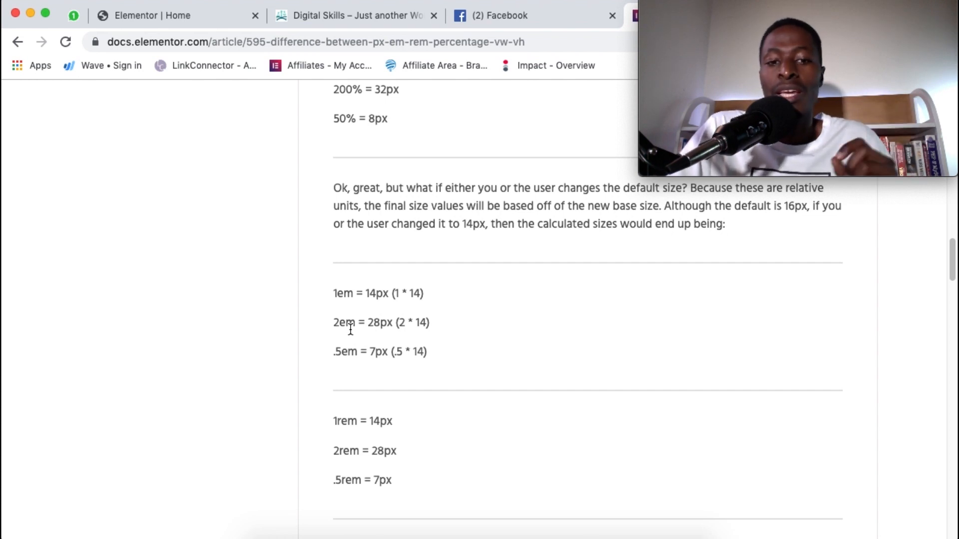
Scroll the docs article to the EM and REM examples based on a 14px base.
scroll(down, 3)
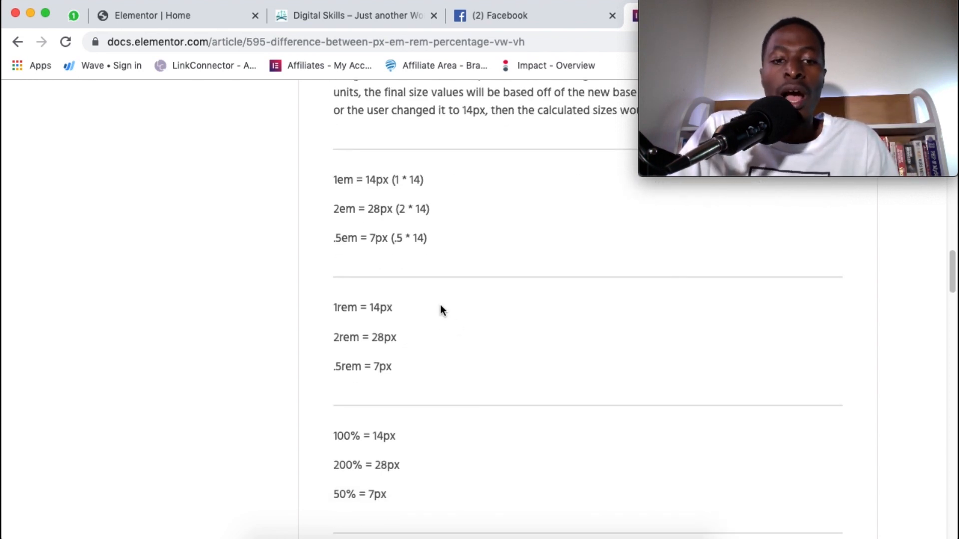
scroll(down, 3)
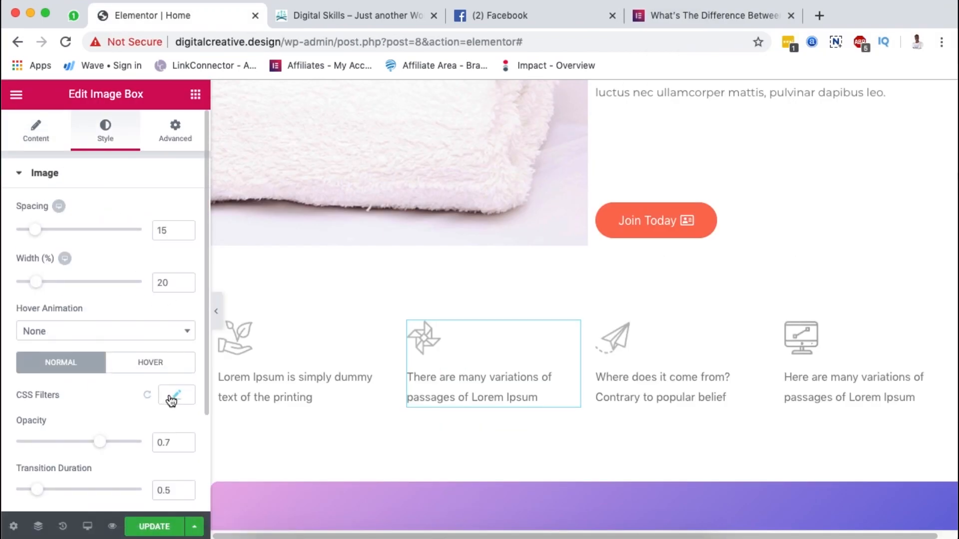
Collapse Image and expand Content to show the pinwheel title's PX, EM, REM and VW units.
click(44, 172)
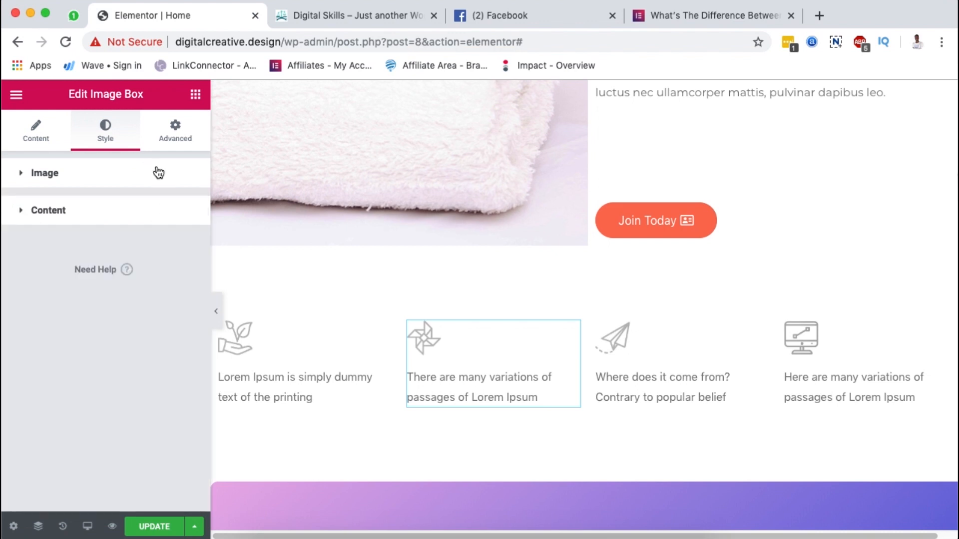
click(48, 209)
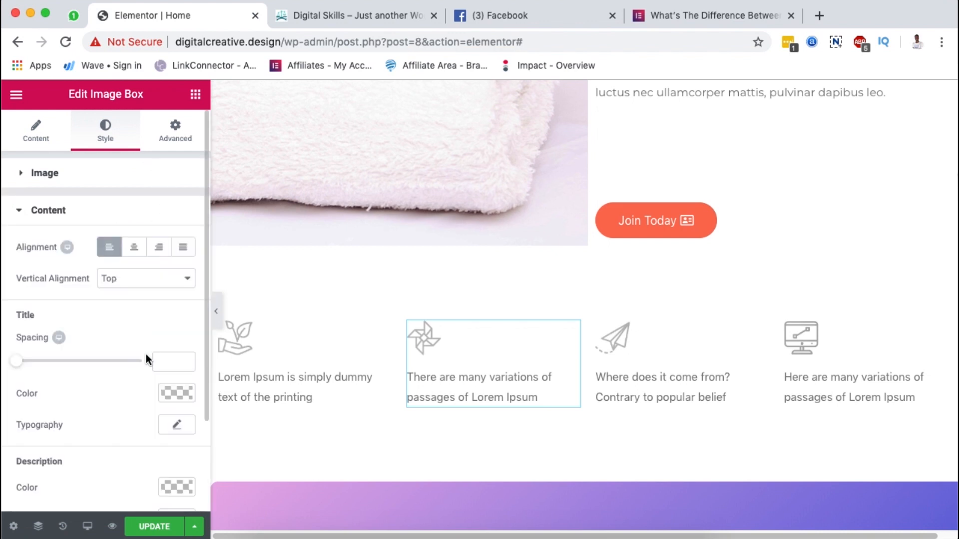
click(177, 425)
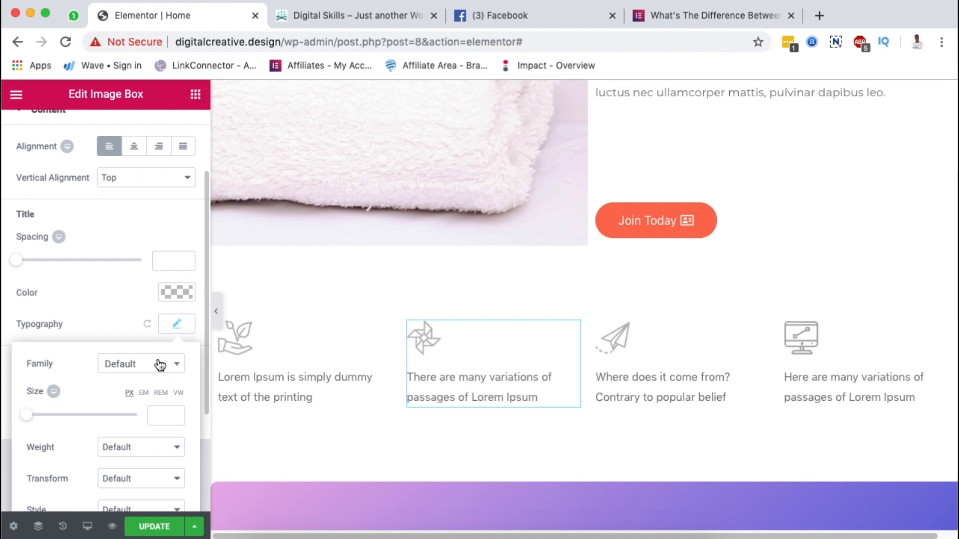
mouse_move(156, 399)
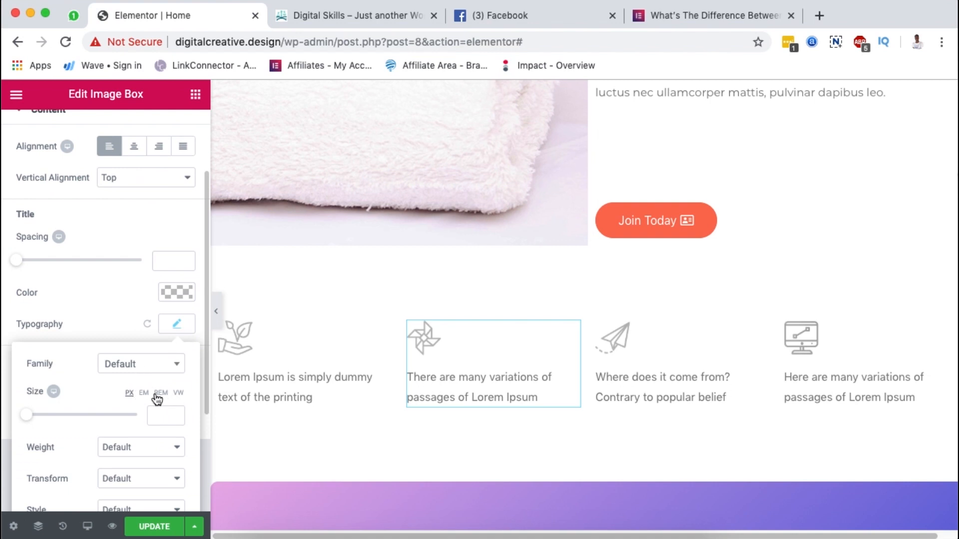
mouse_move(123, 403)
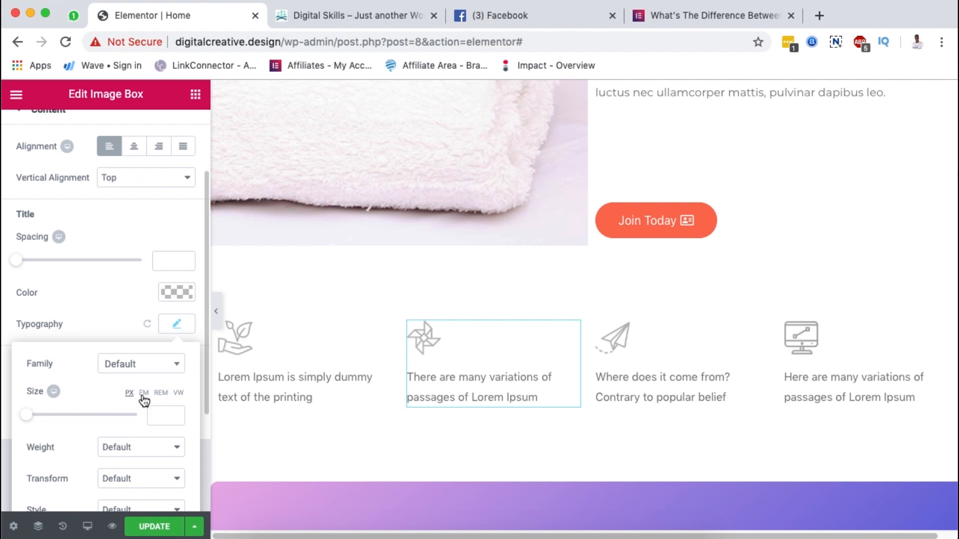
mouse_move(151, 403)
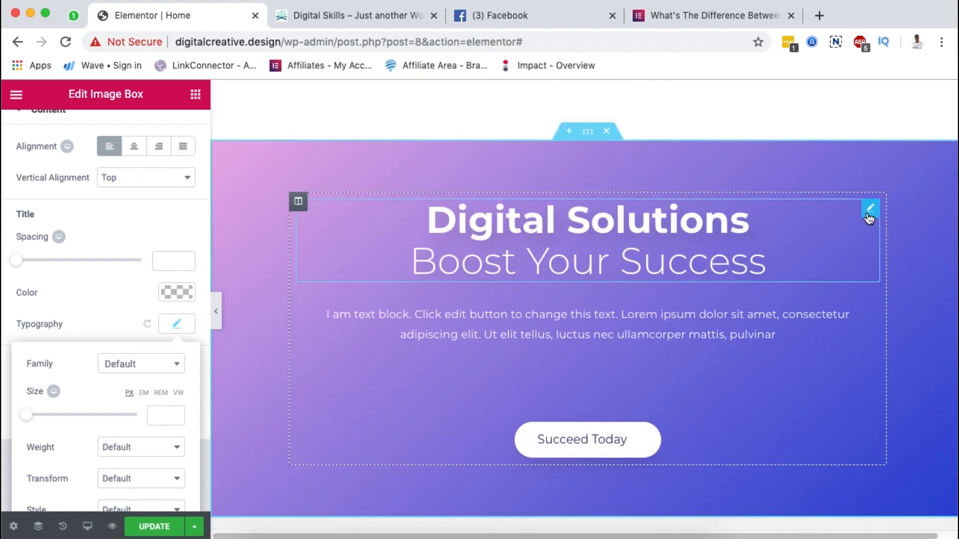
Show the Digital Solutions heading's 50px Montserrat typography, scrolling to its size and line-height units.
click(869, 209)
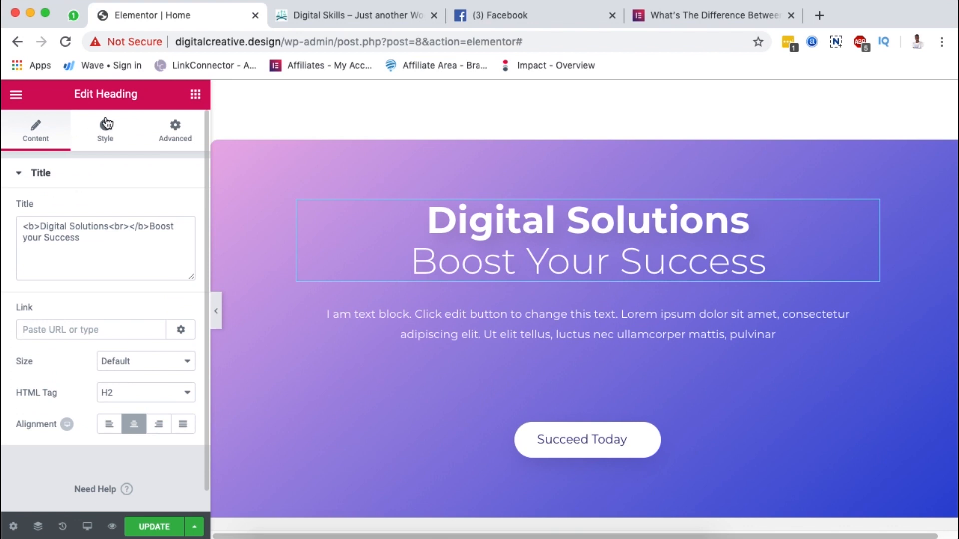
click(104, 126)
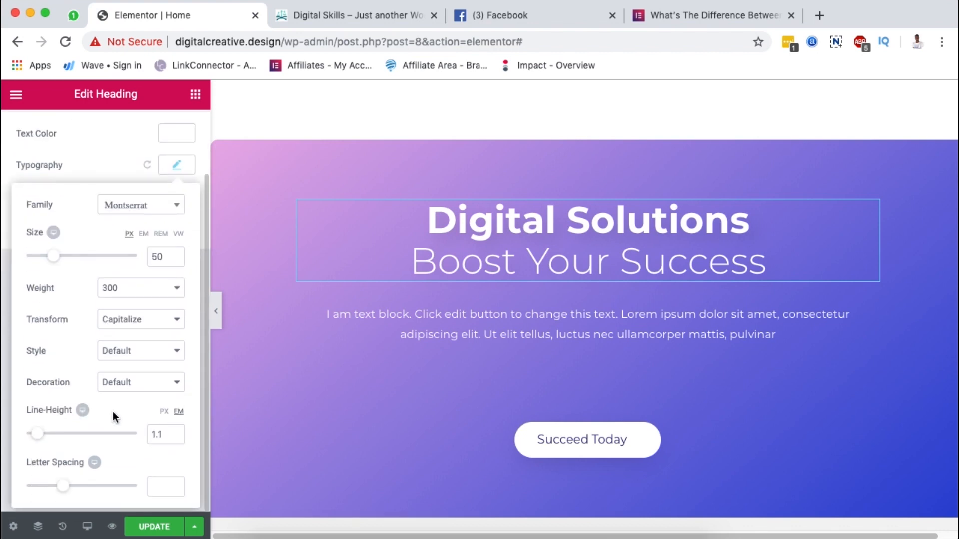
mouse_move(181, 425)
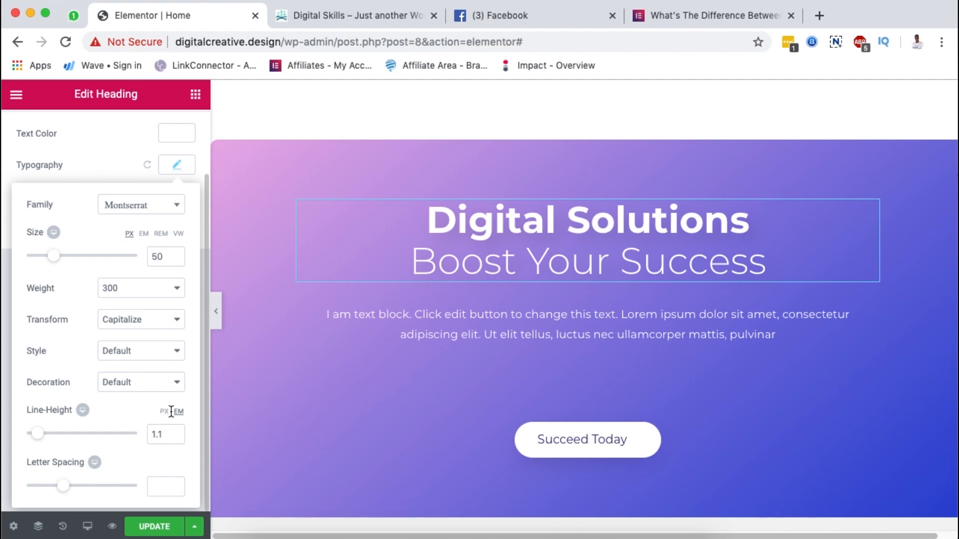
mouse_move(157, 411)
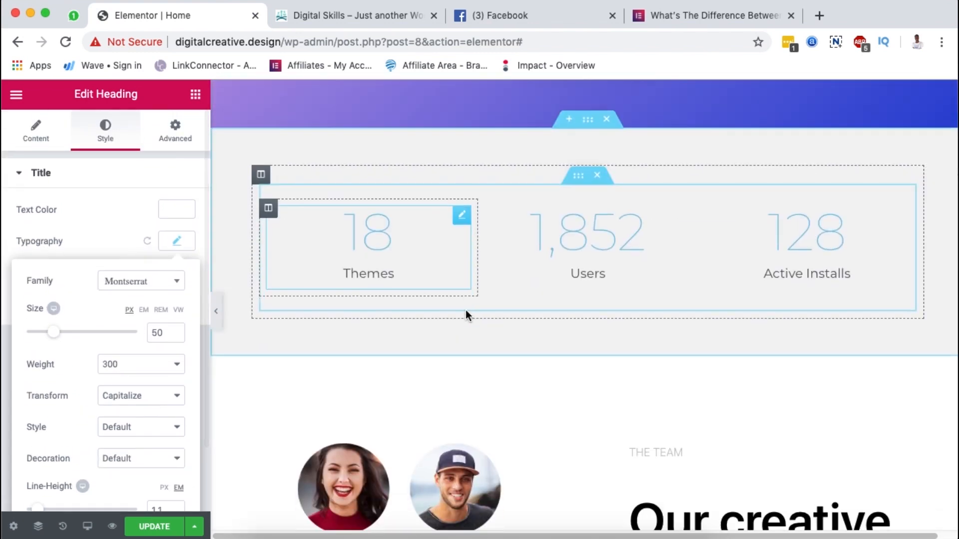
scroll(down, 3)
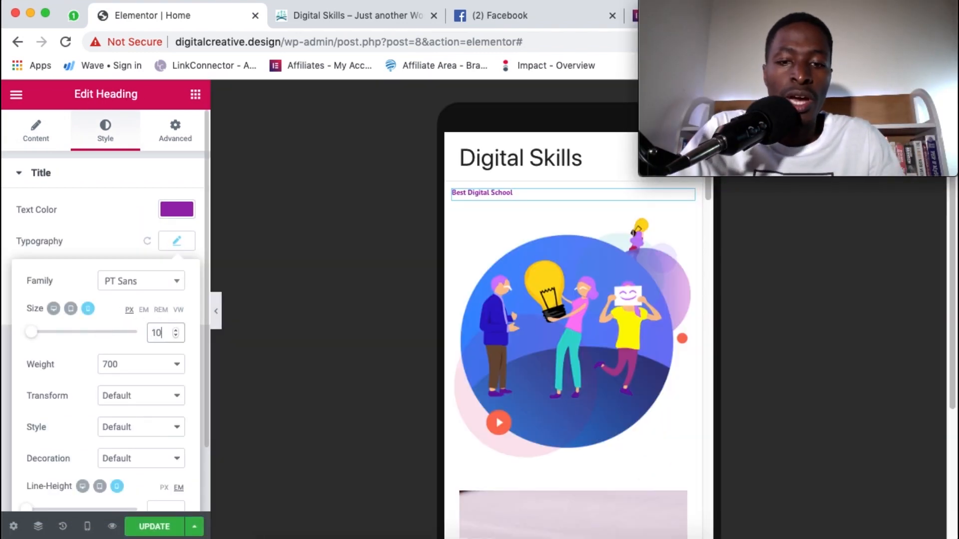
Enter a font size of 100 for the Best Digital School heading.
text(100)
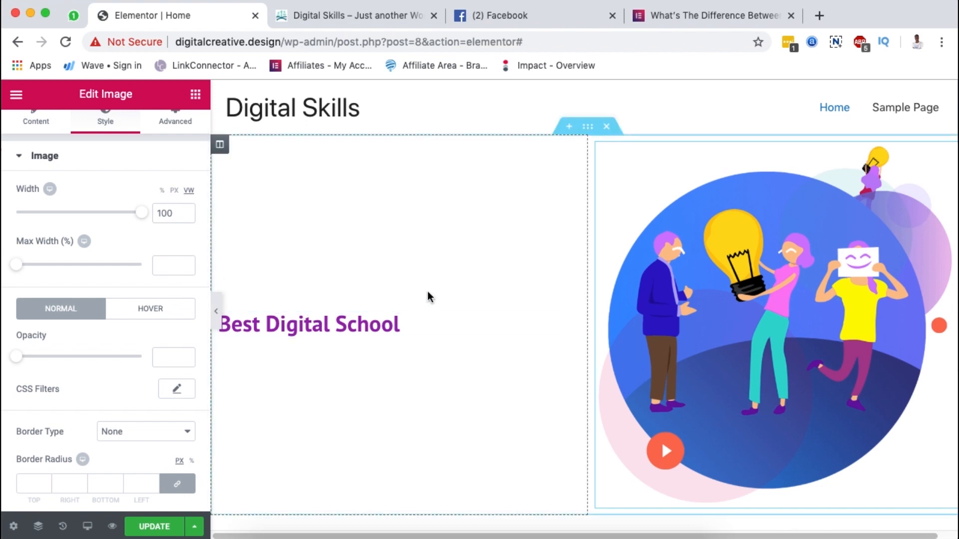
Select the Best Digital School heading and view its PT Sans typography in VW units.
click(307, 325)
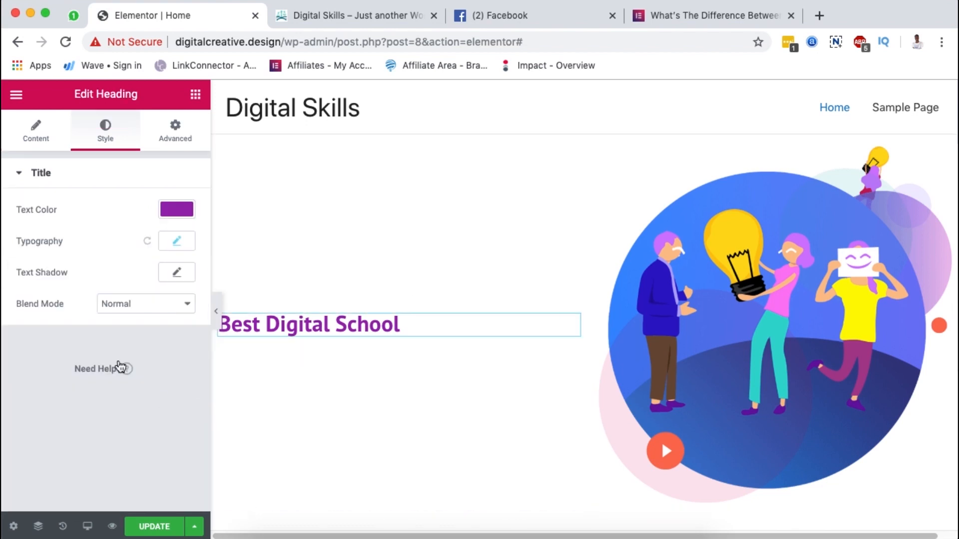
click(176, 240)
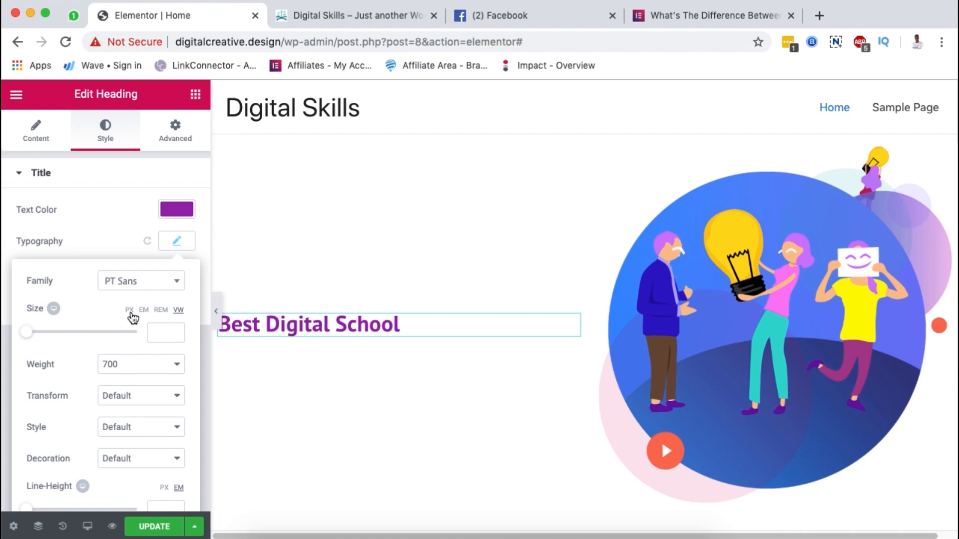